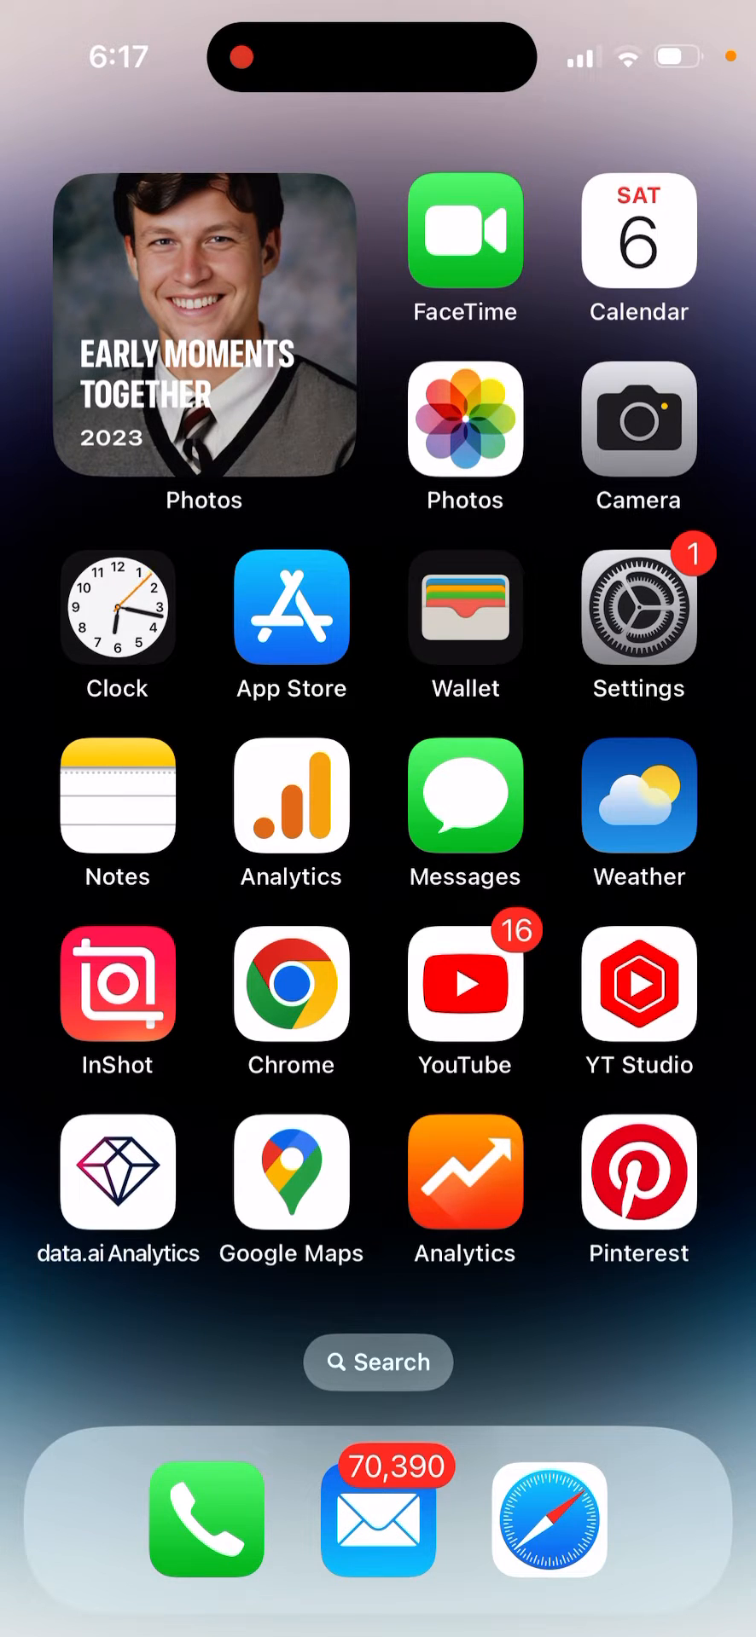
Launch Settings from the home screen and go to General.
{"action": "left_click", "coordinate": [638, 622]}
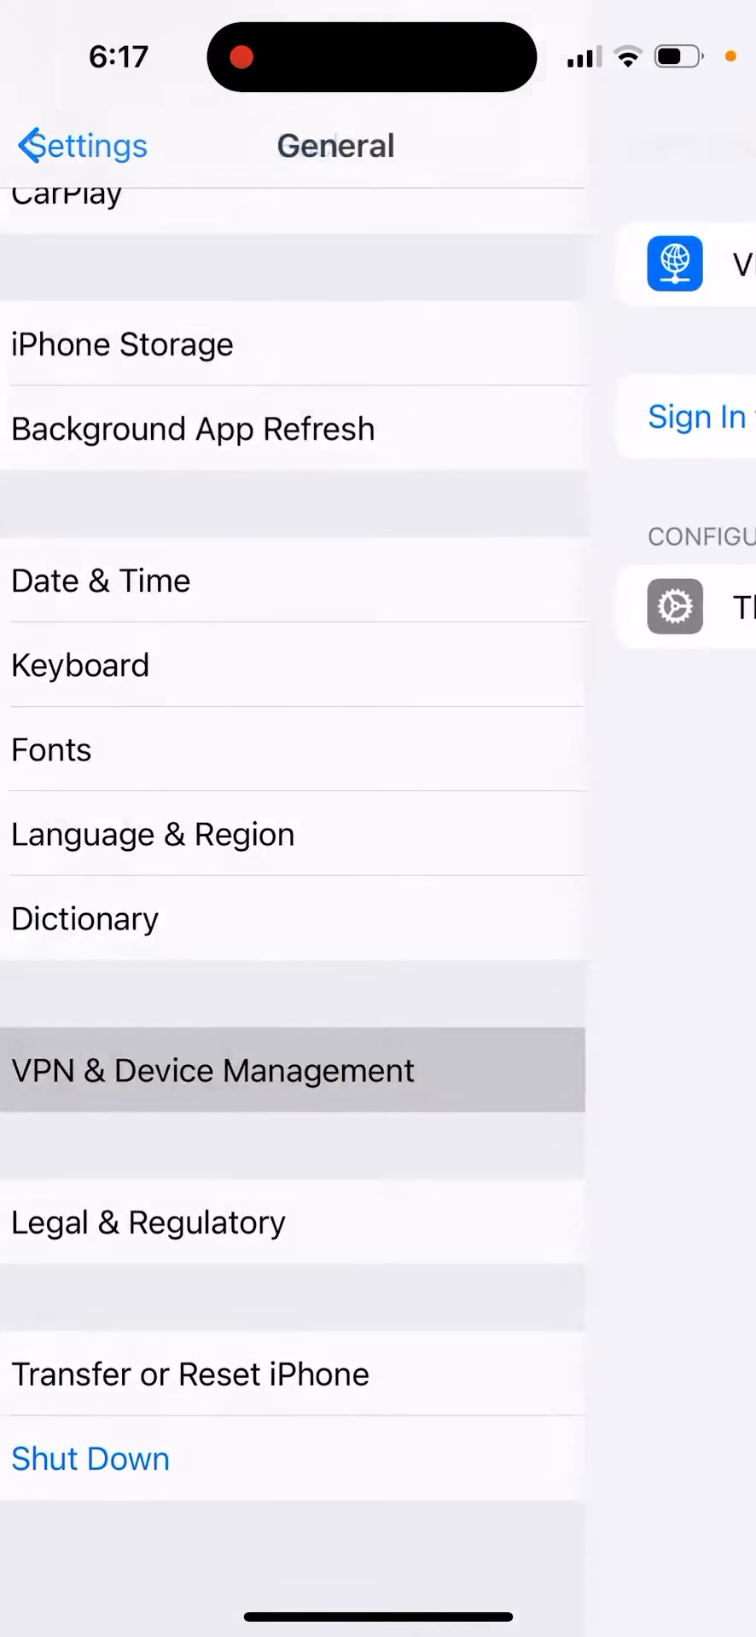
Open the ThemePack-Black White Puppy profile under VPN & Device Management's Configuration Profile list.
{"action": "left_click", "coordinate": [215, 1070]}
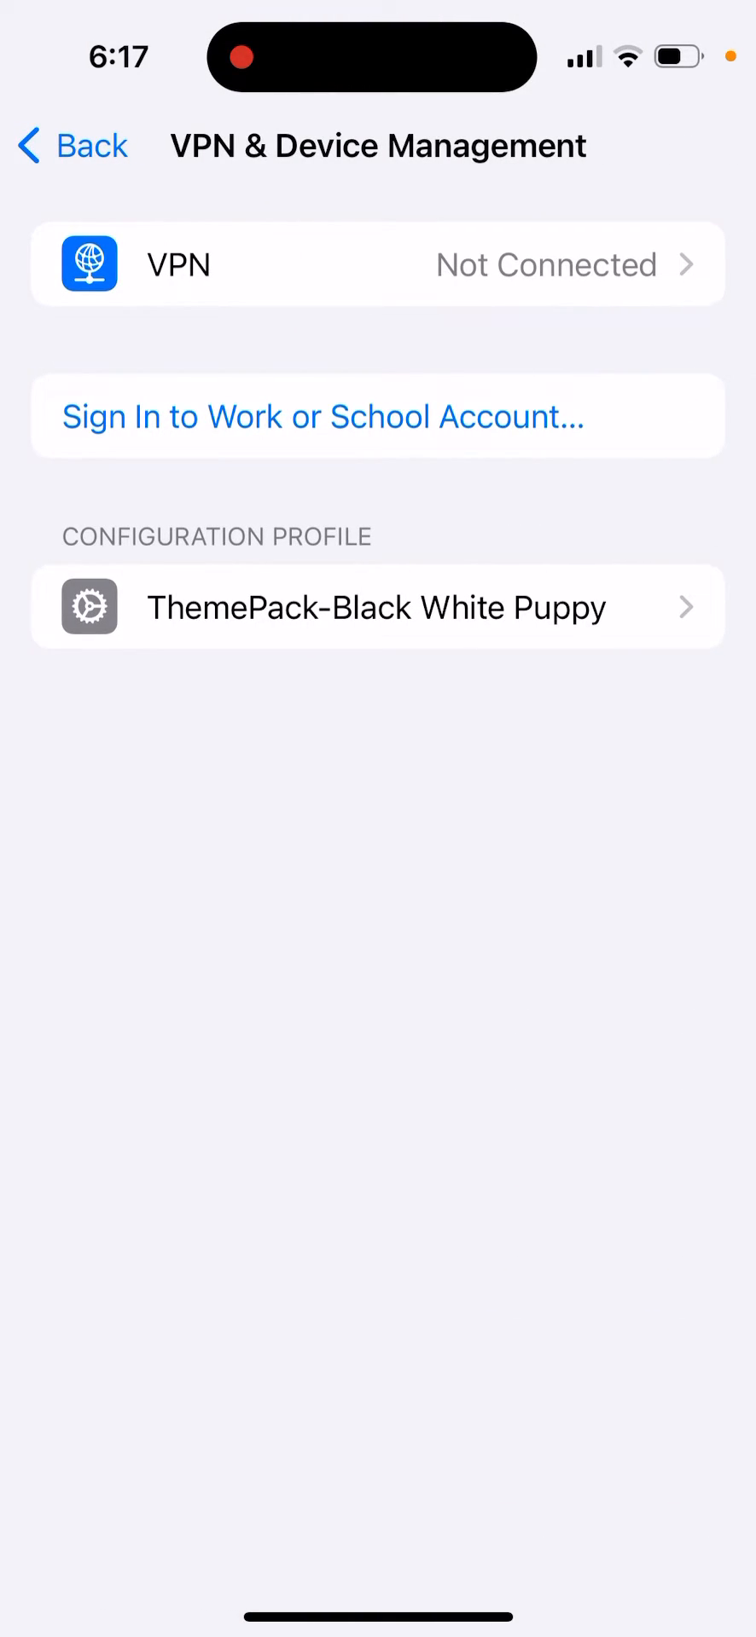
{"action": "left_click", "coordinate": [378, 606]}
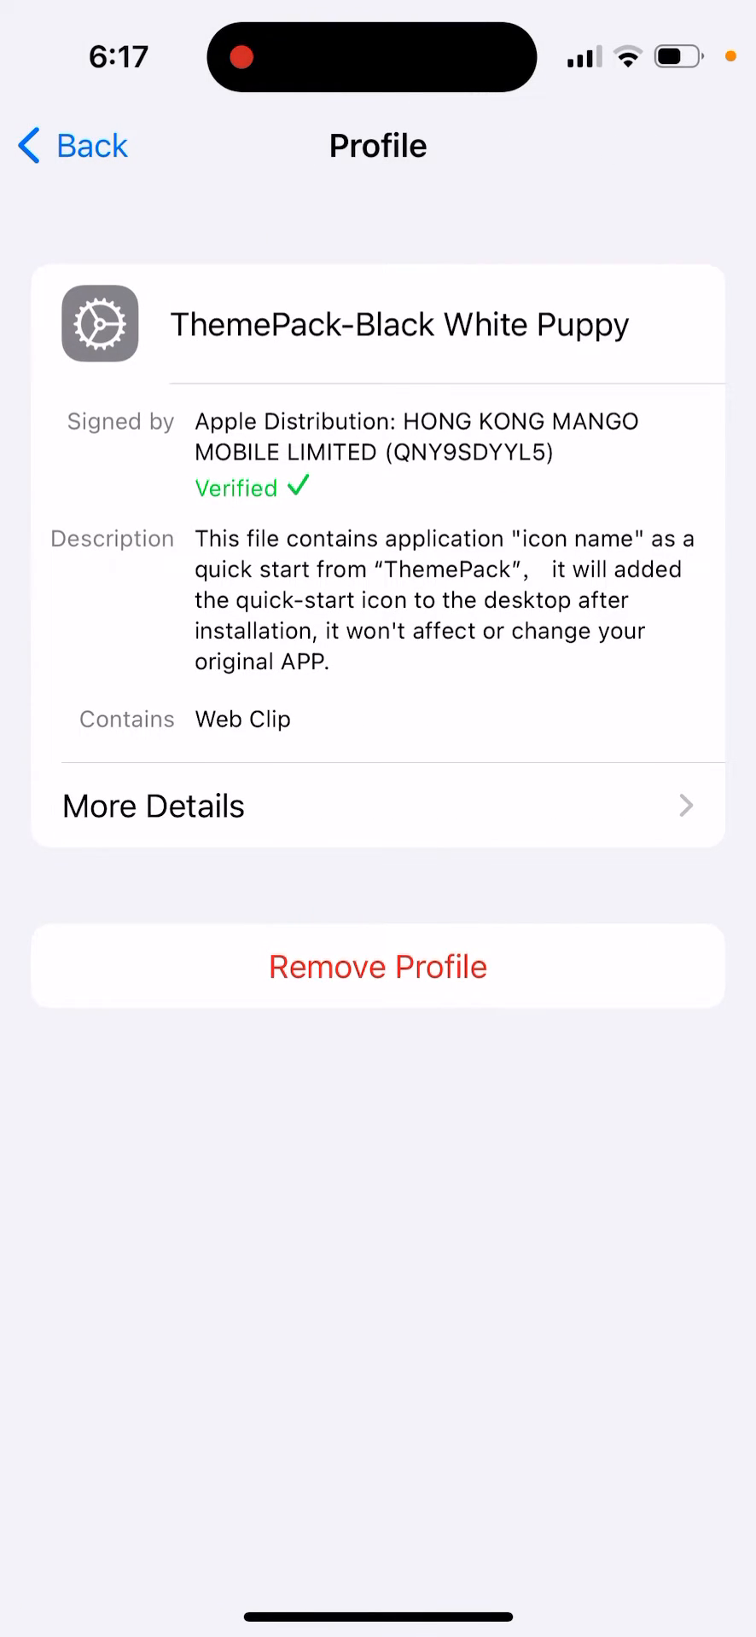
{"action": "left_click", "coordinate": [378, 805]}
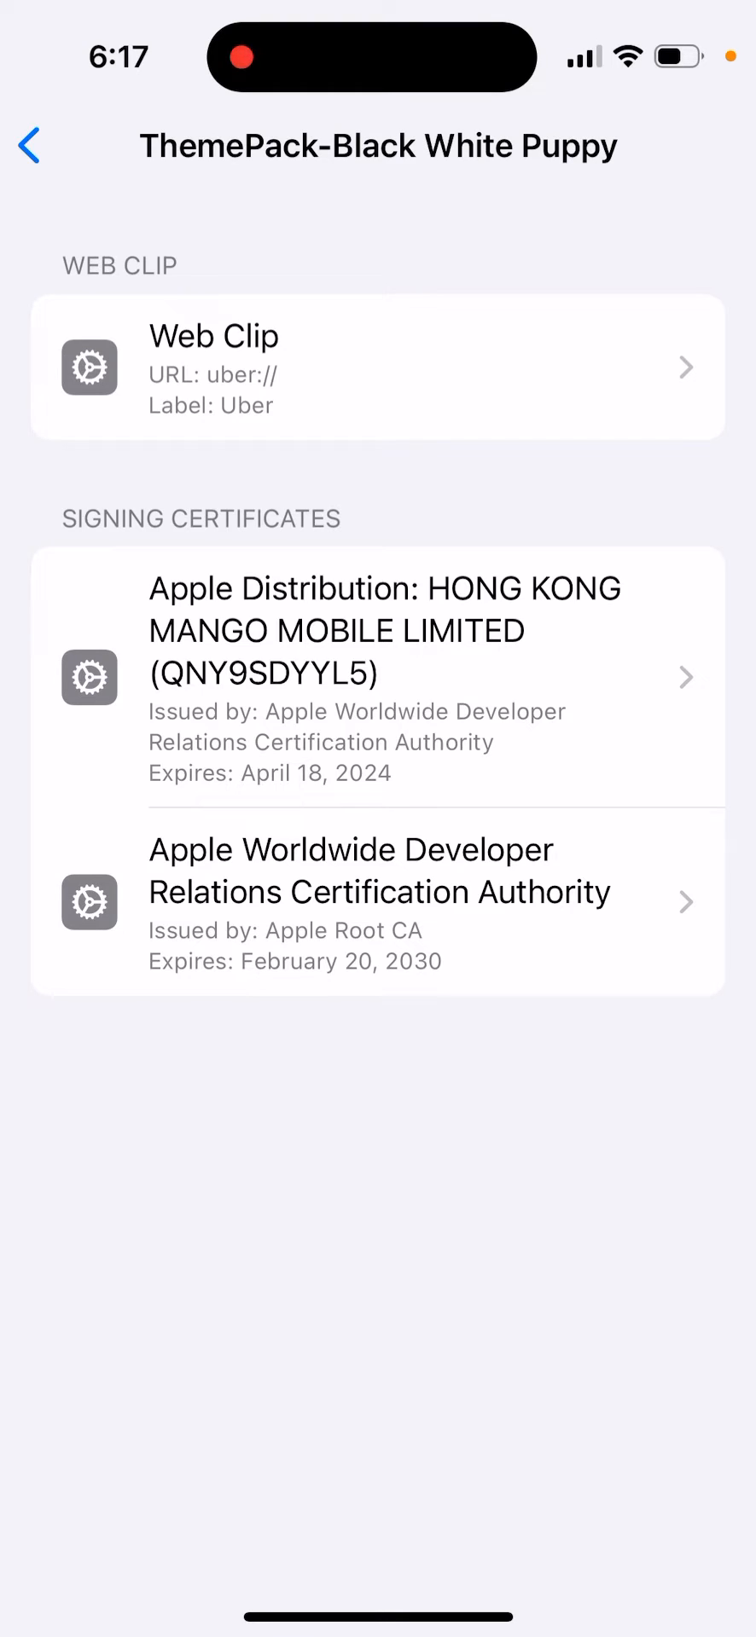
{"action": "left_click", "coordinate": [29, 145]}
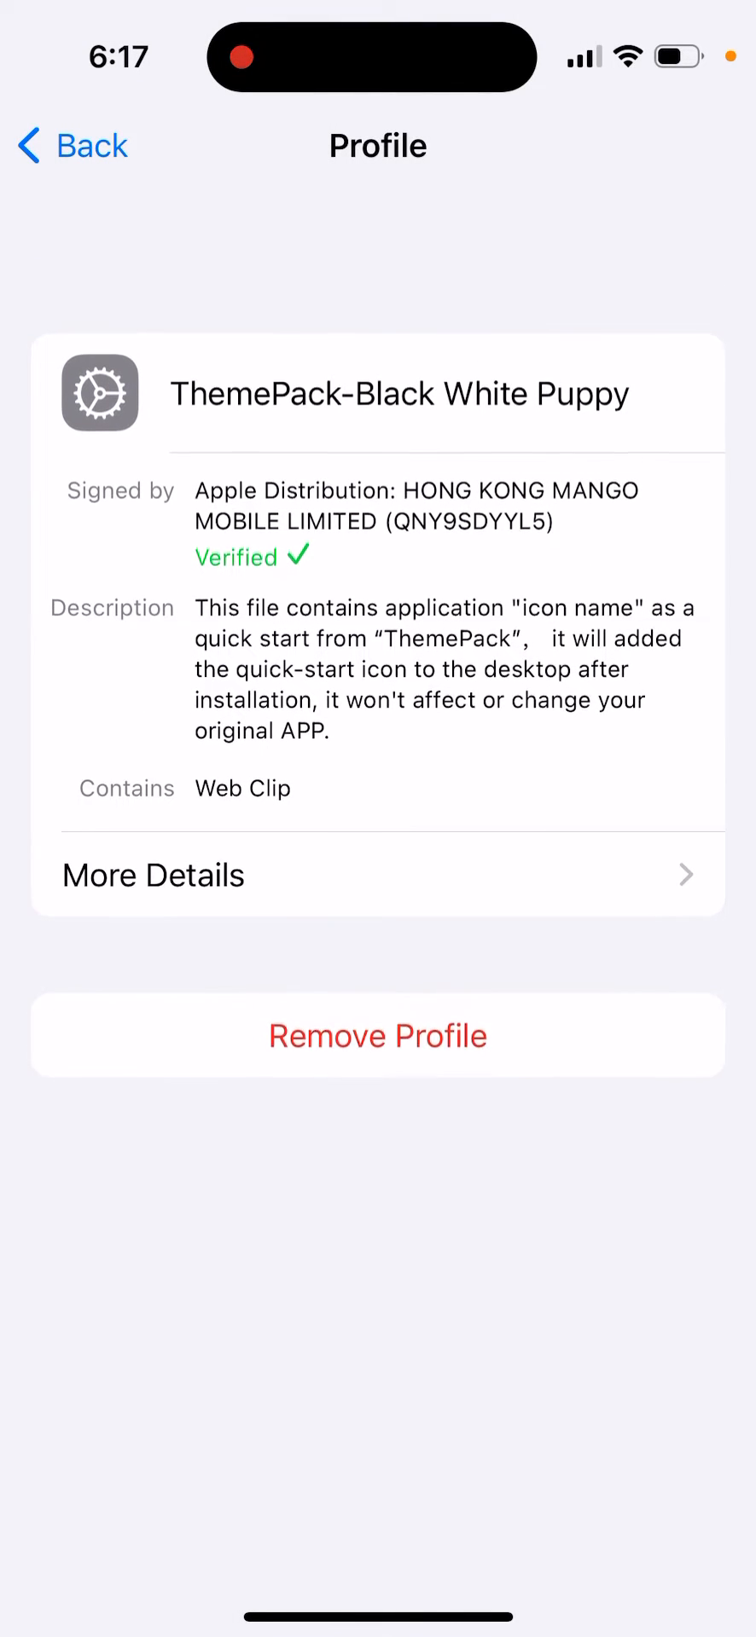
{"action": "scroll", "scroll_direction": "up", "scroll_amount": 3}
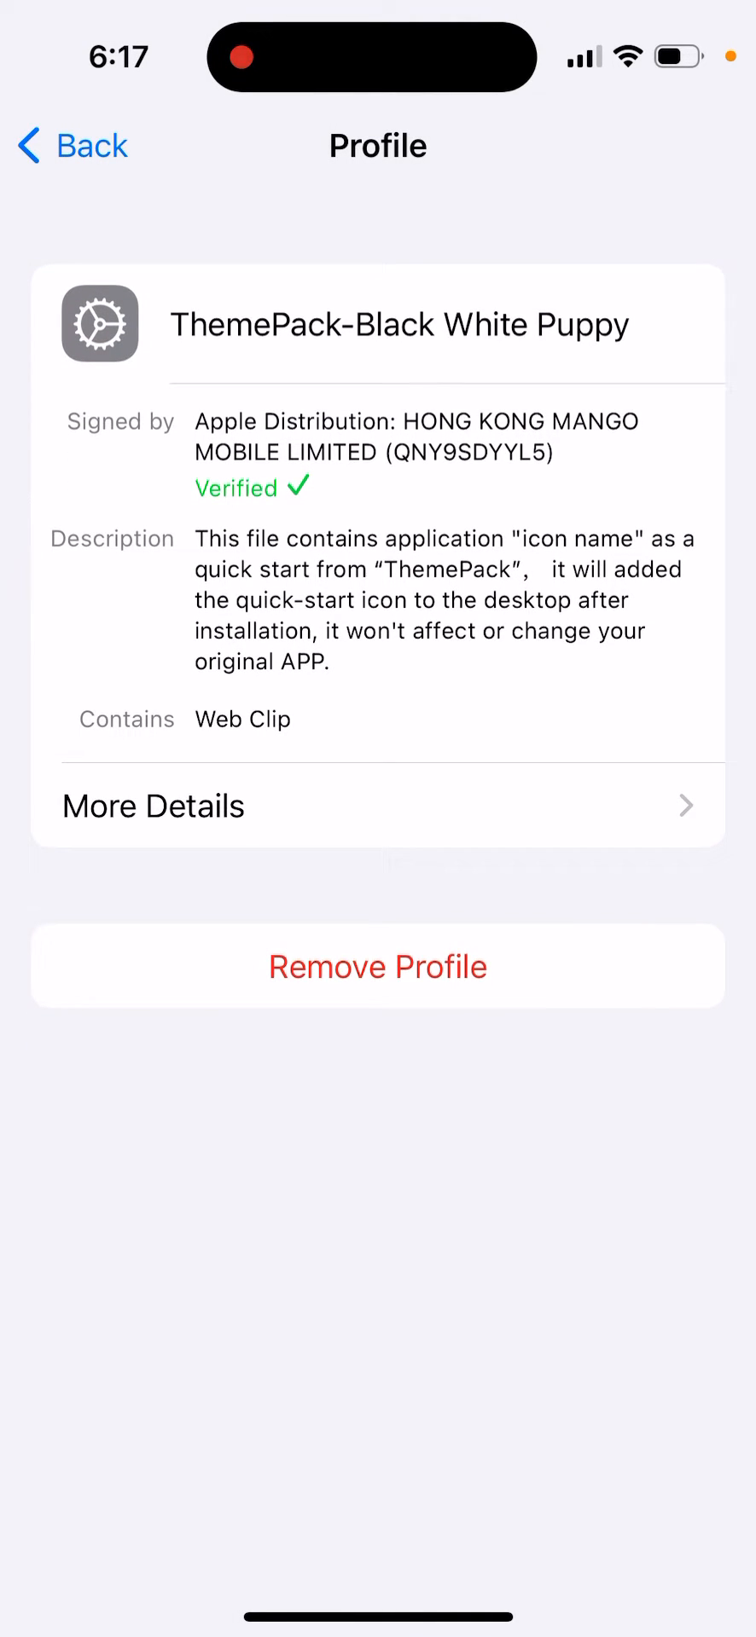